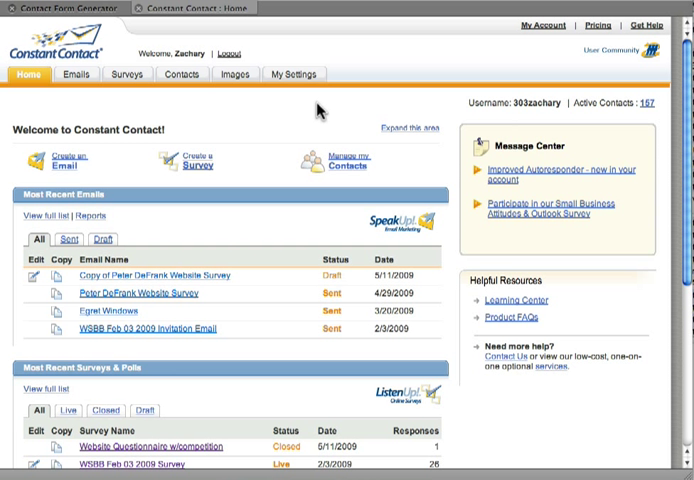
mouse_move(182, 80)
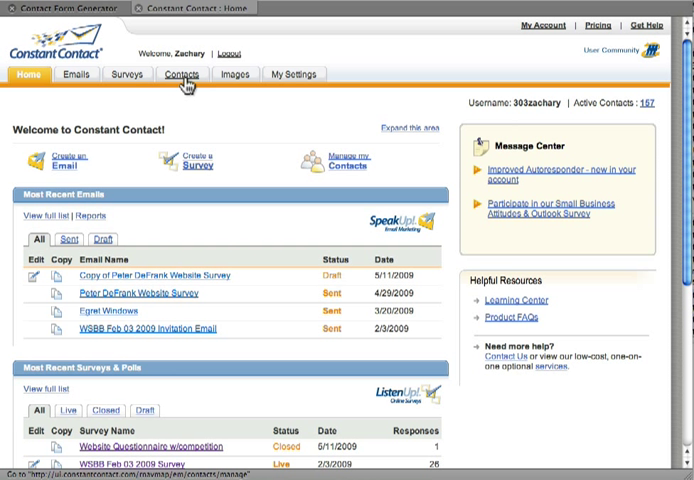
Step: Go to Contacts and open the Site Visitor Signup page
left_click(181, 74)
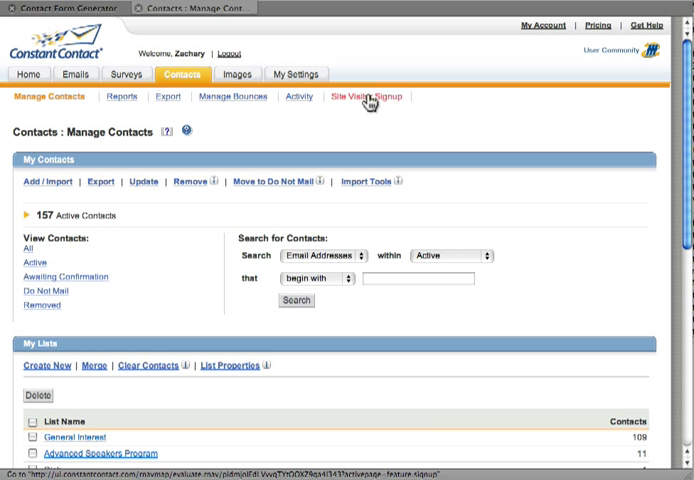
left_click(366, 96)
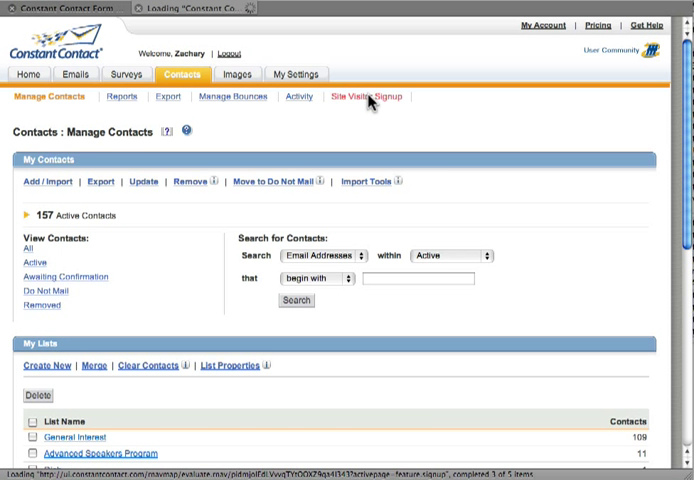
left_click(366, 97)
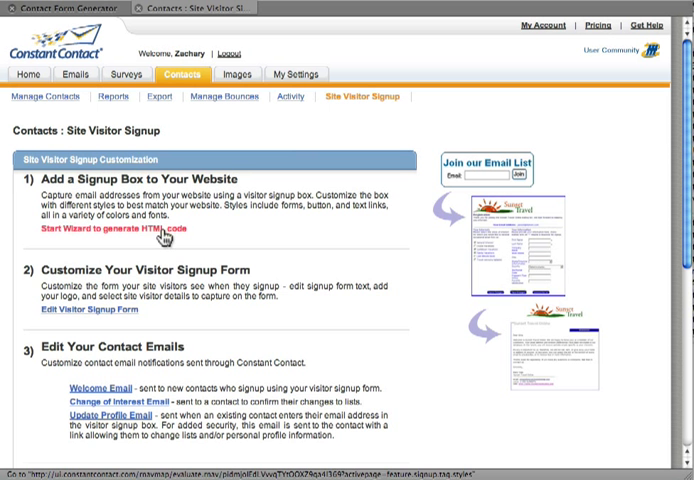
Step: Run the signup box wizard with Basic style and default colours through to the HTML code step
left_click(108, 230)
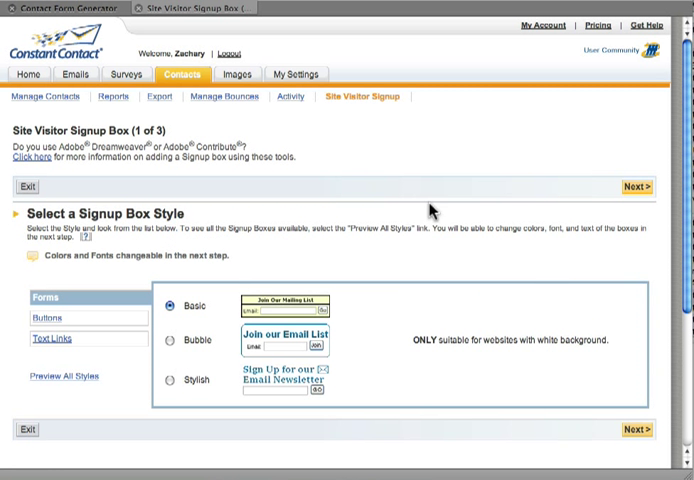
left_click(637, 187)
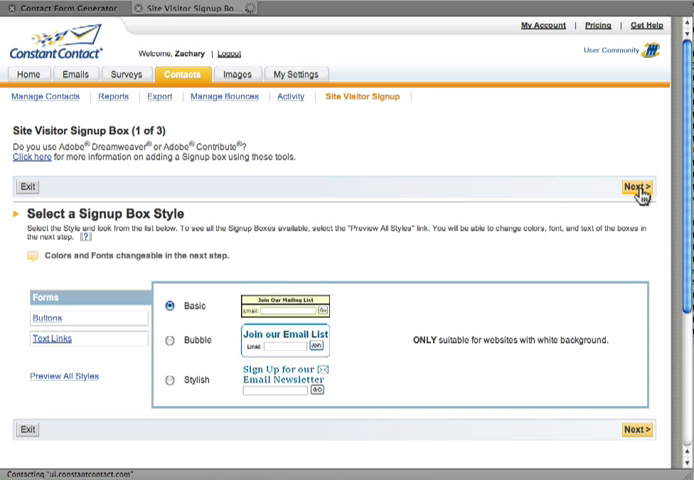
left_click(633, 187)
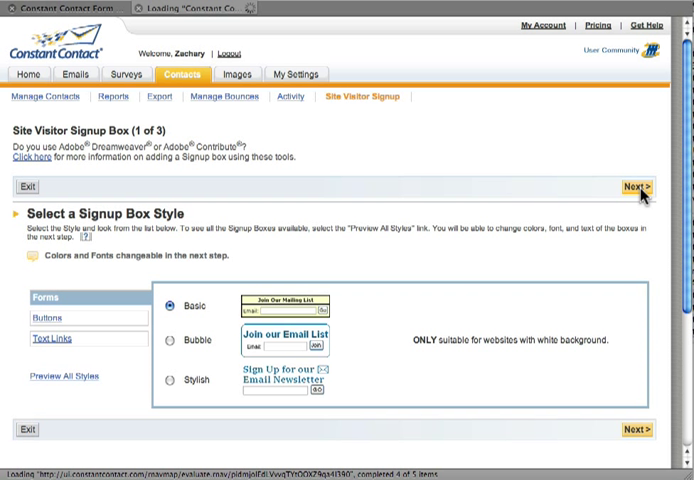
left_click(633, 187)
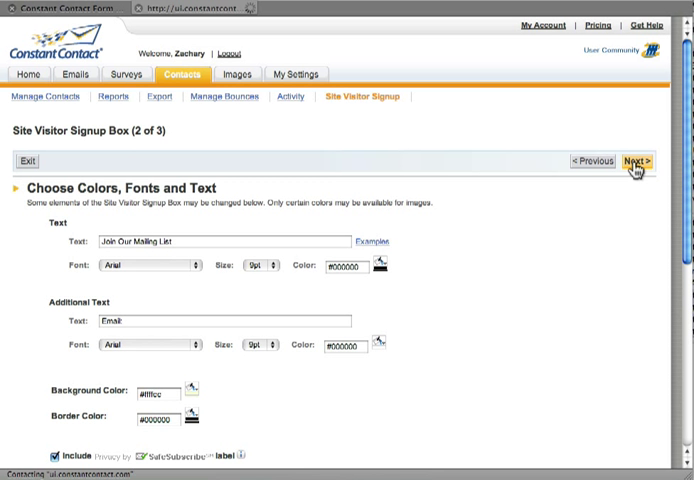
left_click(631, 160)
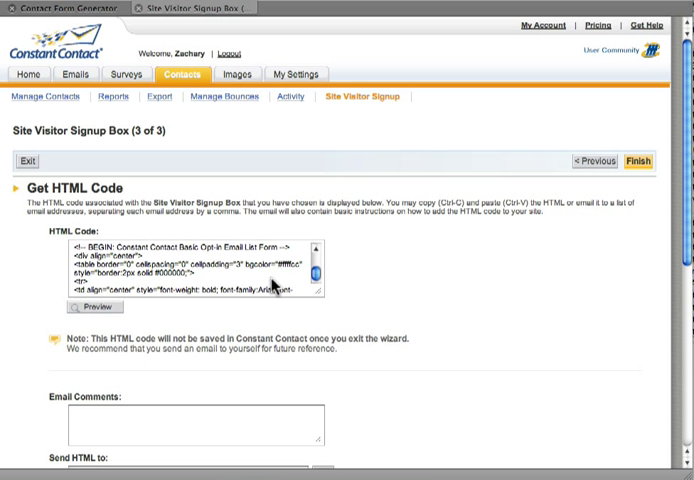
scroll("down", 3)
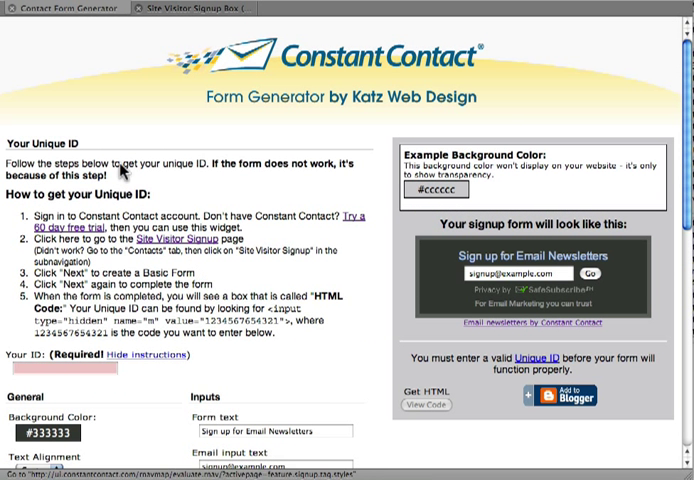
mouse_move(210, 300)
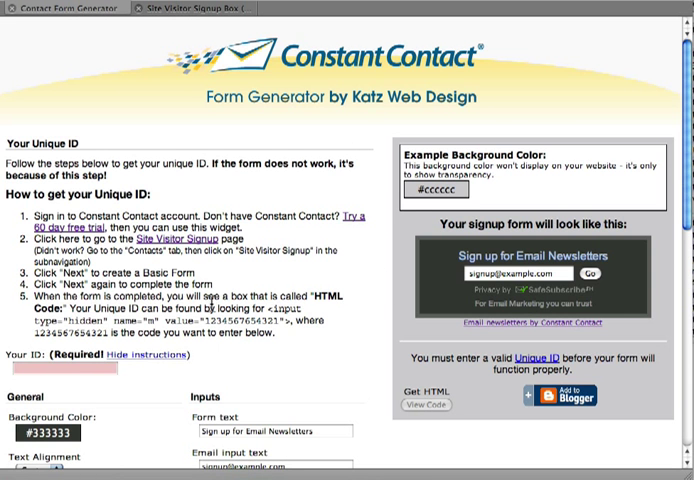